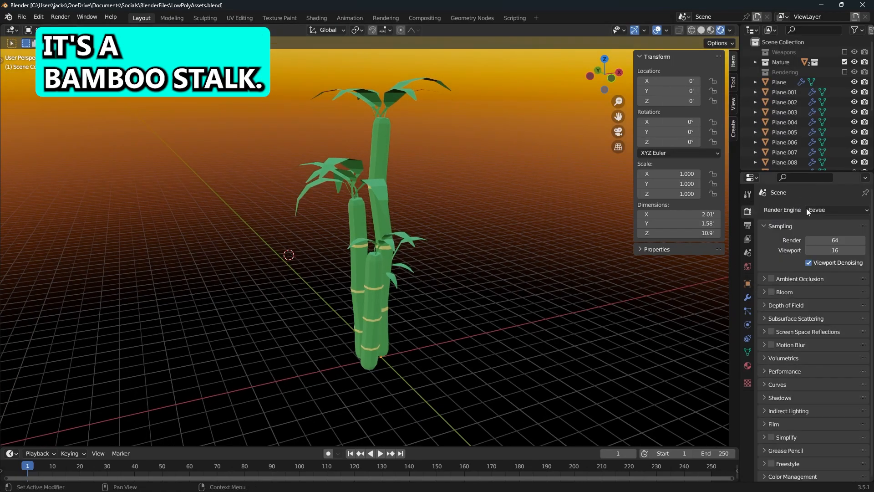
# Step: Hide the finished bamboo collection so the viewport is empty for modelling
pyautogui.click(836, 210)
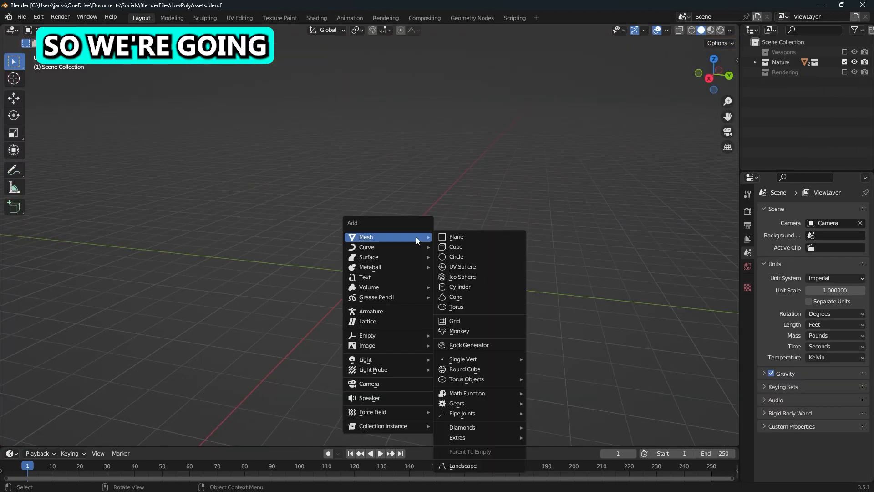
pyautogui.moveTo(462, 368)
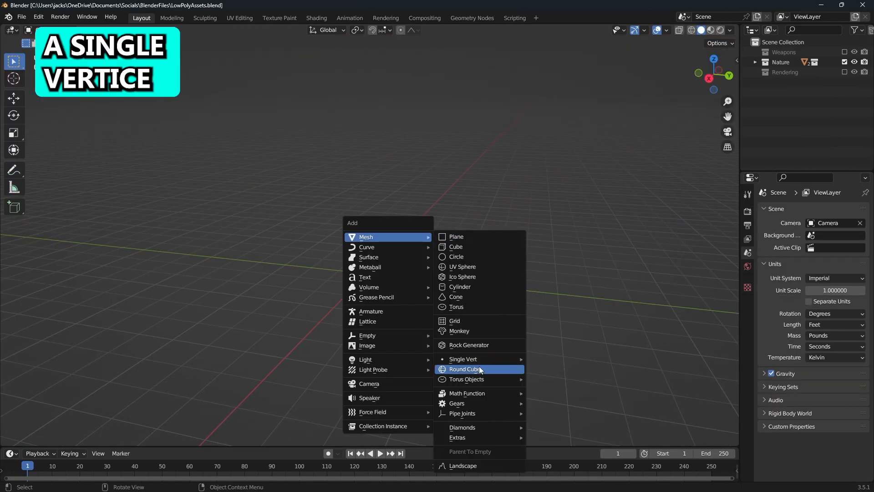
pyautogui.moveTo(463, 358)
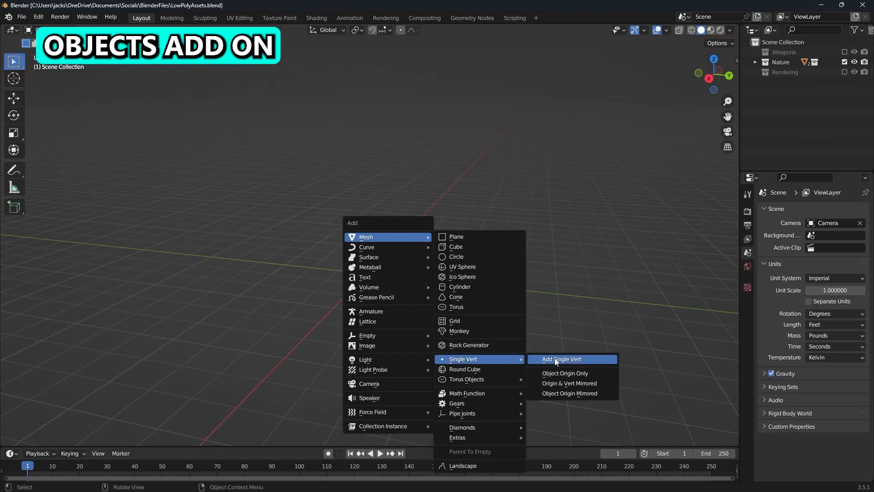
# Step: Add a Single Vert object and give it Skin and Subdivision Surface modifiers
pyautogui.click(561, 358)
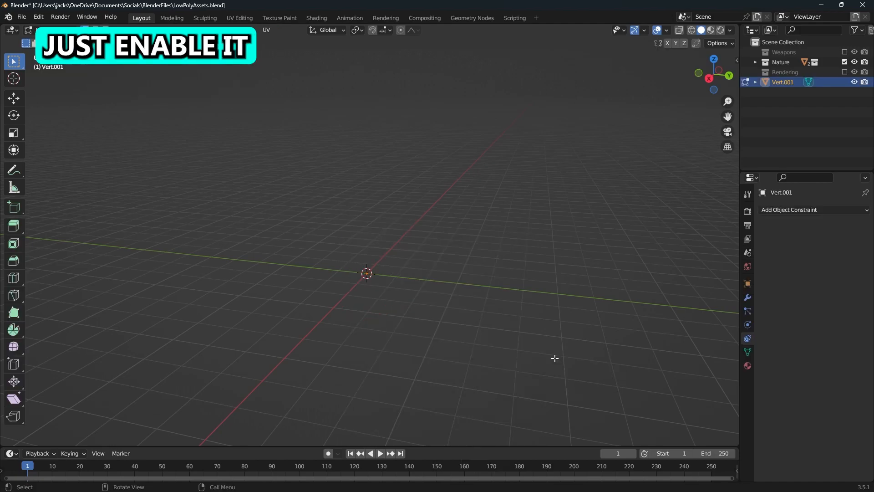
pyautogui.click(731, 176)
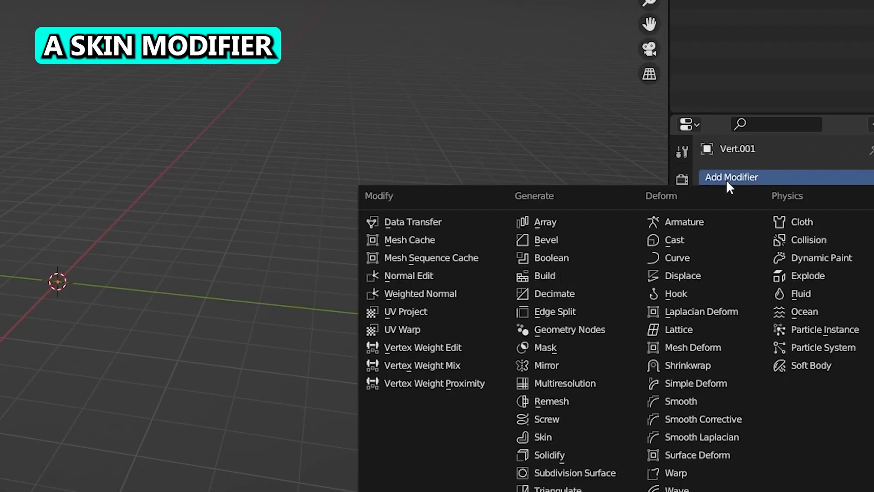
pyautogui.click(541, 437)
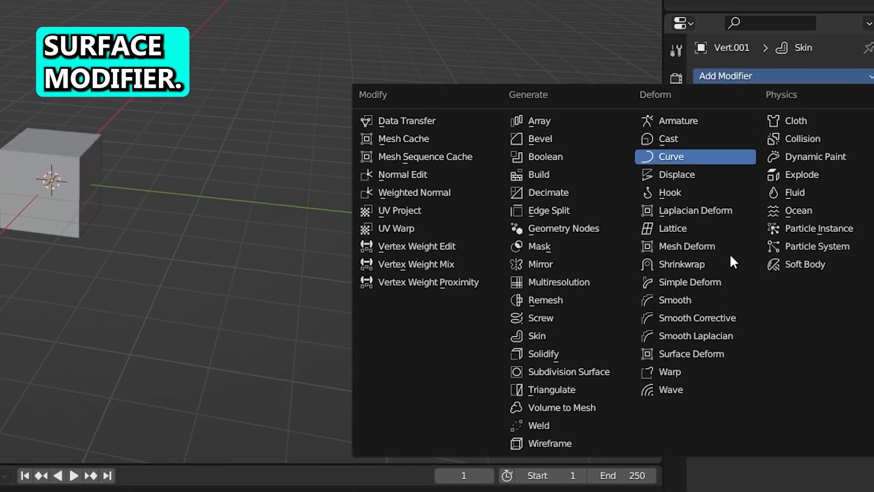
pyautogui.click(568, 371)
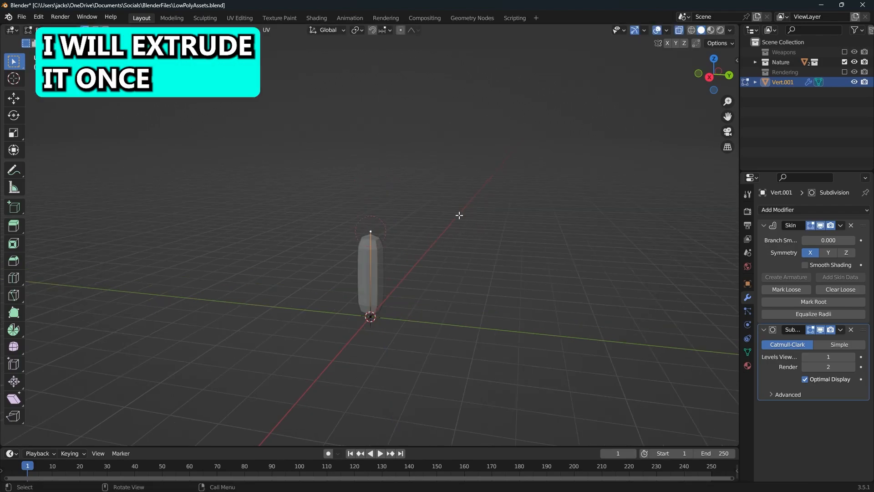
# Step: Extrude the vertex up into a tall stalk, subdivide it, and scale the joint vertices into ridges
pyautogui.press('e')
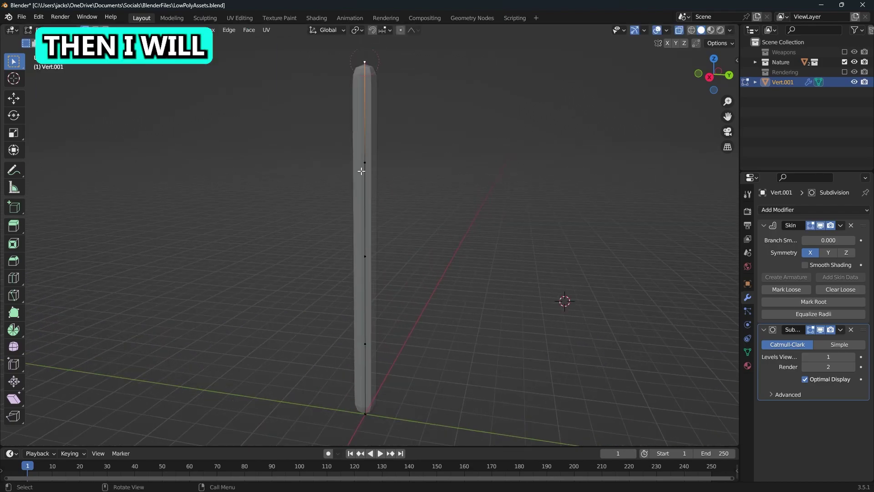
pyautogui.press('ctrl+shift+b')
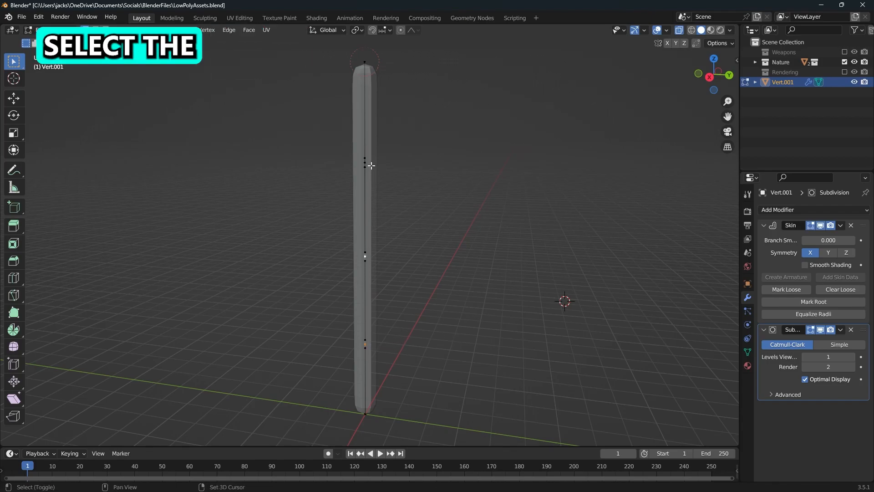
pyautogui.press('s')
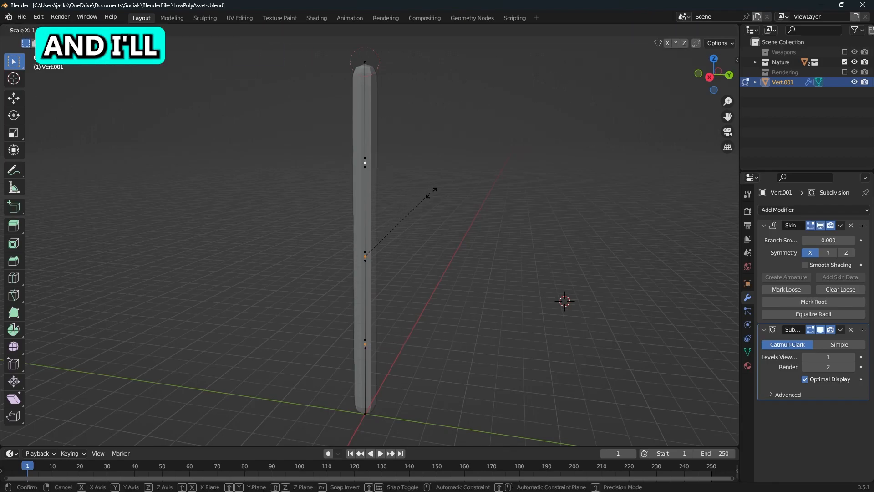
pyautogui.moveTo(557, 207)
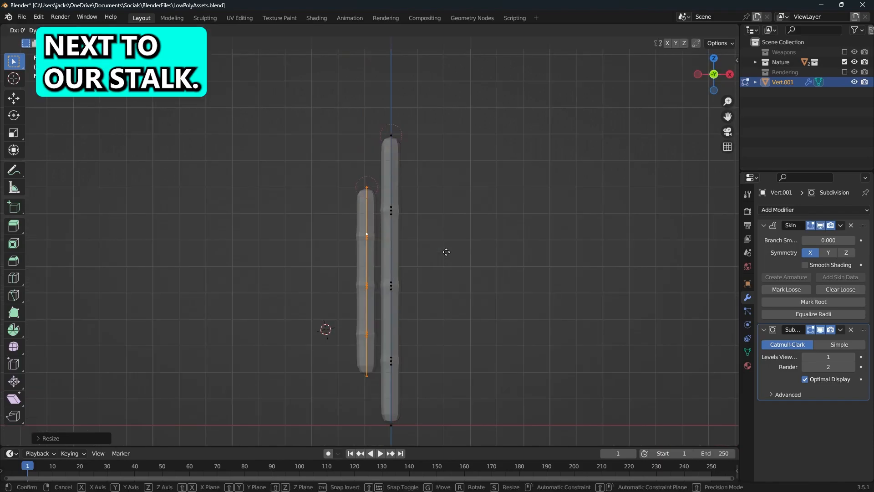
pyautogui.moveTo(372, 346)
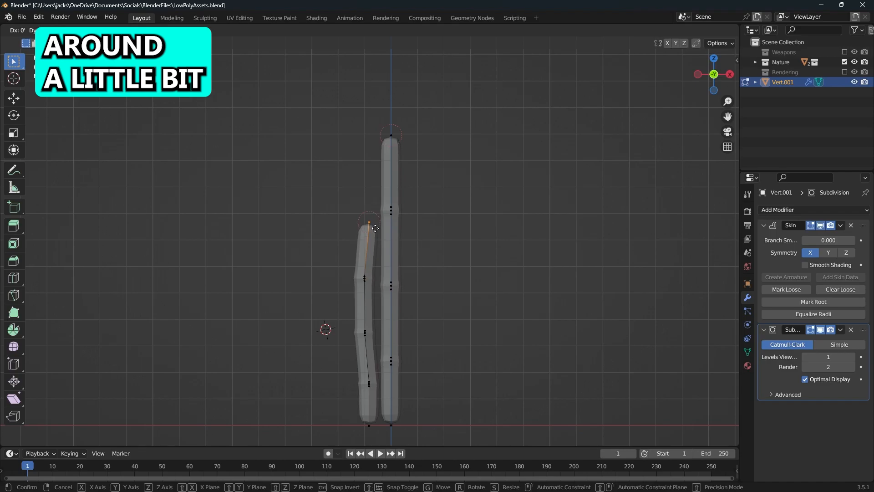
# Step: Bend the joints of the duplicated shorter stalk beside the first one
pyautogui.click(383, 330)
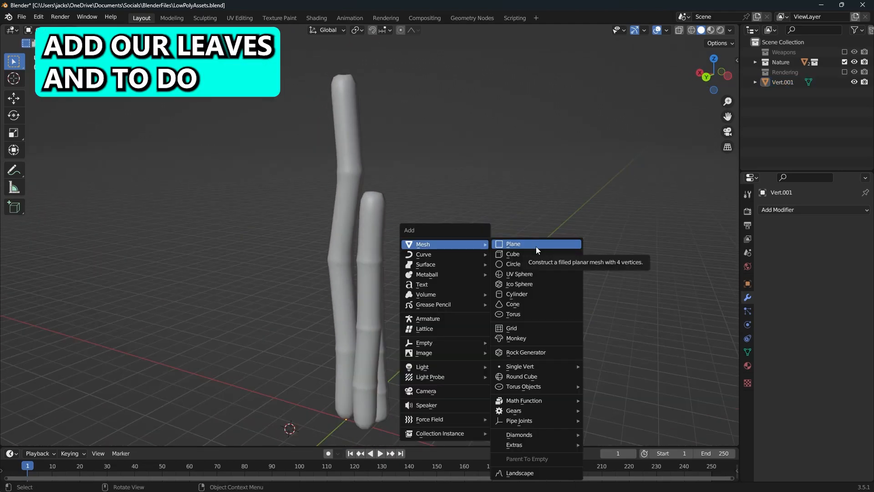
# Step: Shape a new plane into a narrow extruded stem ending in a widened pointed leaf blade
pyautogui.click(512, 243)
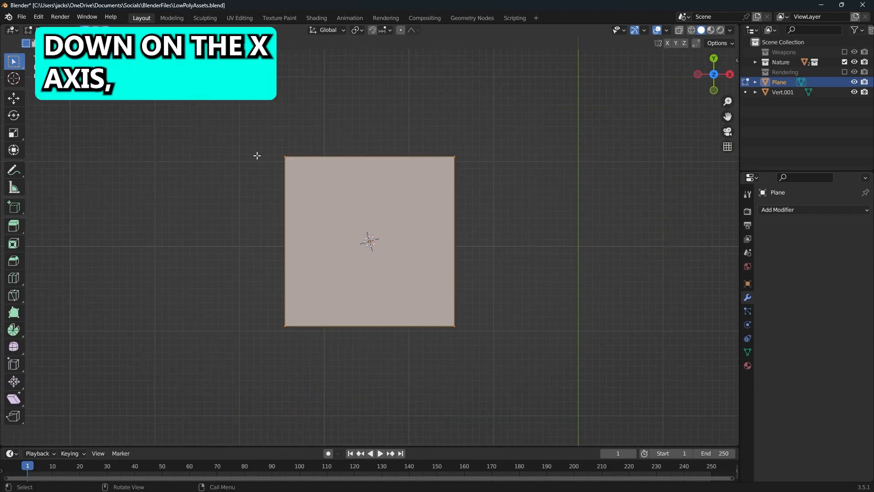
pyautogui.press('s')
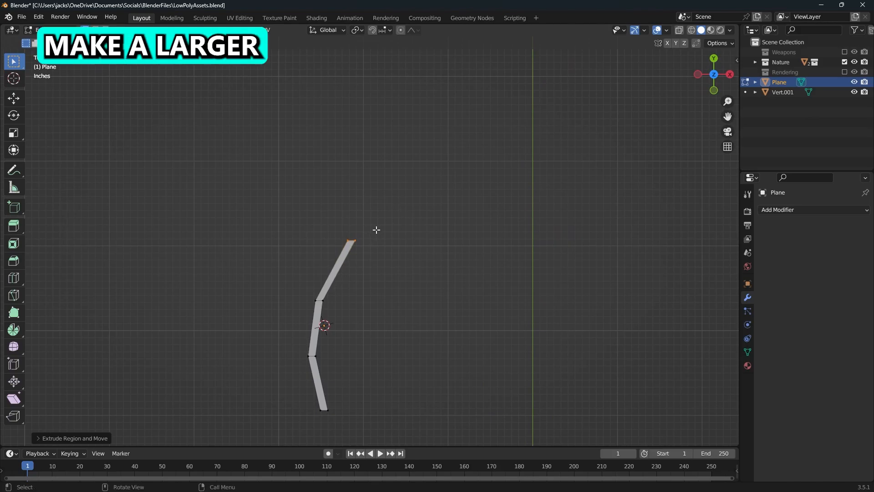
pyautogui.press('s')
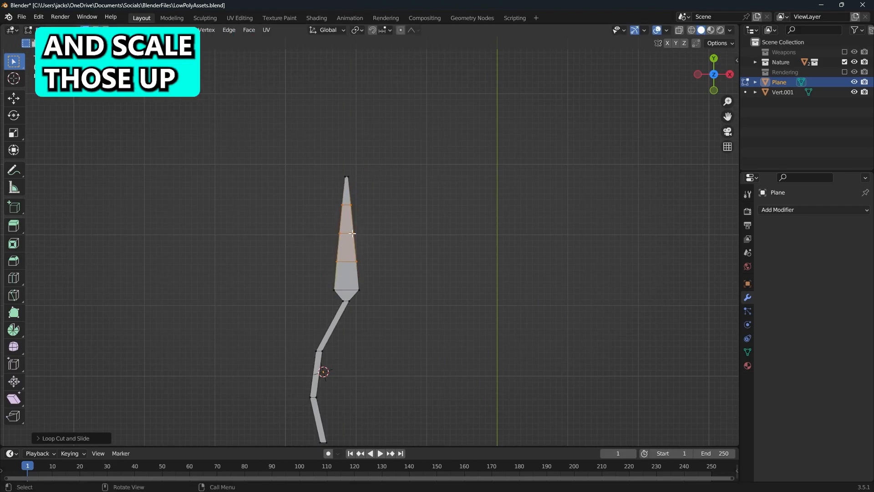
pyautogui.press('s')
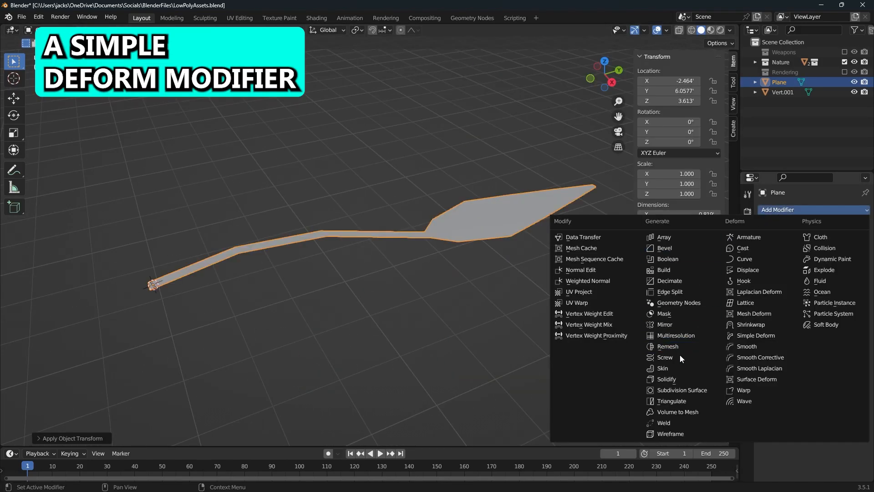
pyautogui.moveTo(755, 312)
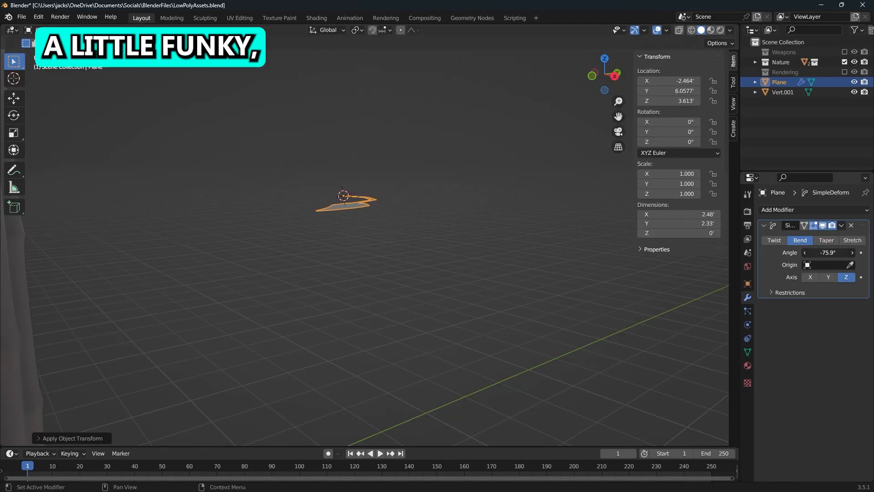
# Step: Rotate the bent leaf to sit against the stalk top
pyautogui.press('r')
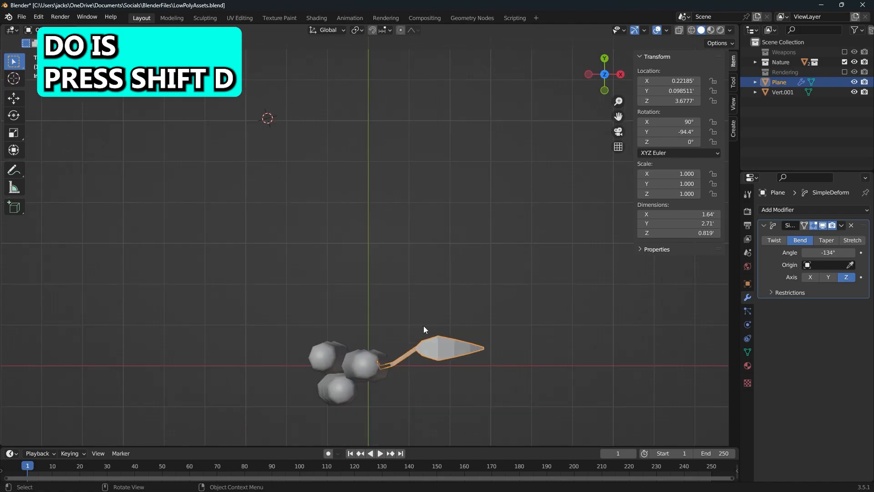
# Step: Duplicate the leaf with Shift+D to fan copies around the stalk tops
pyautogui.press('shift+d')
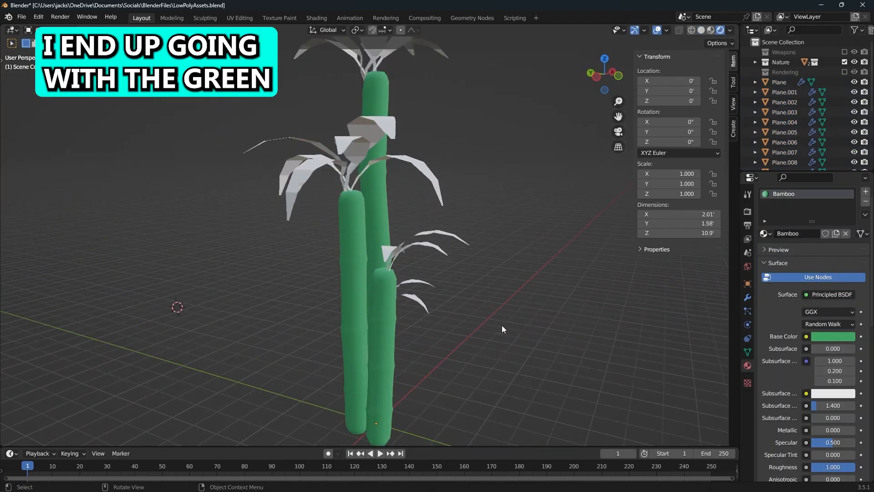
# Step: Enter Edit Mode on the stalk to assign the yellow BambooYellow material to the ridge faces
pyautogui.press('Tab')
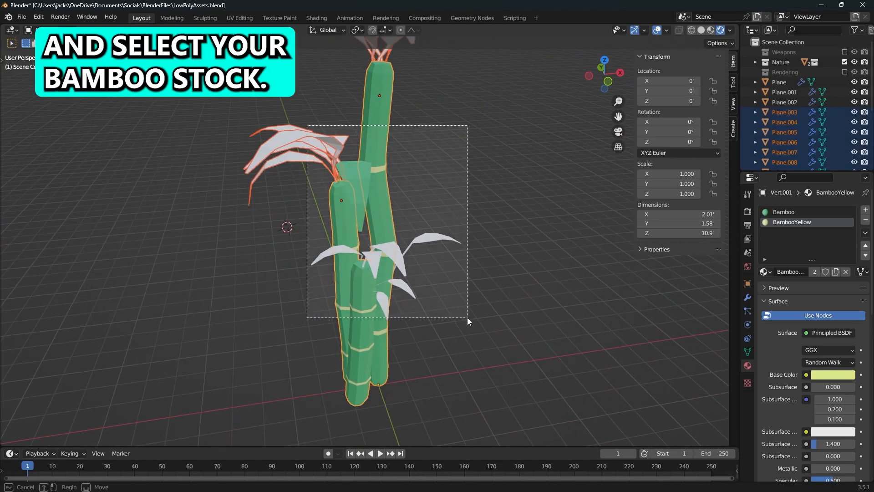
# Step: Link the stalk's green and yellow materials to all selected leaves with Ctrl+L
pyautogui.press('ctrl+l')
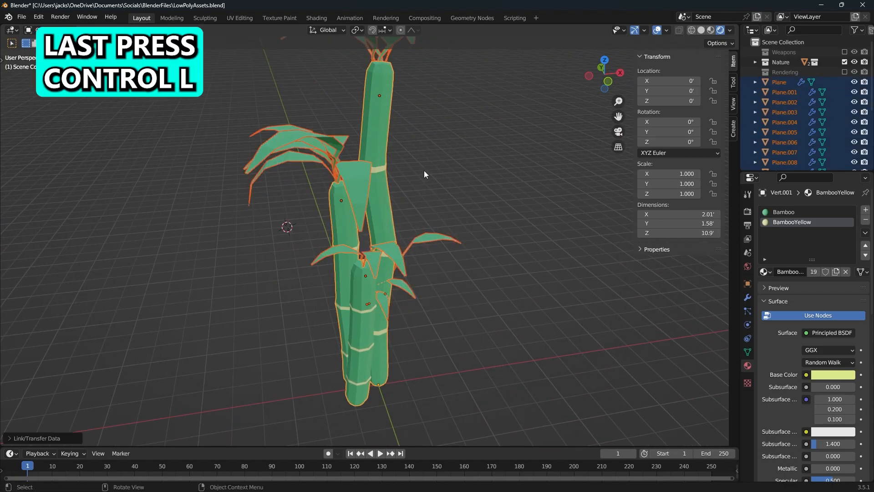